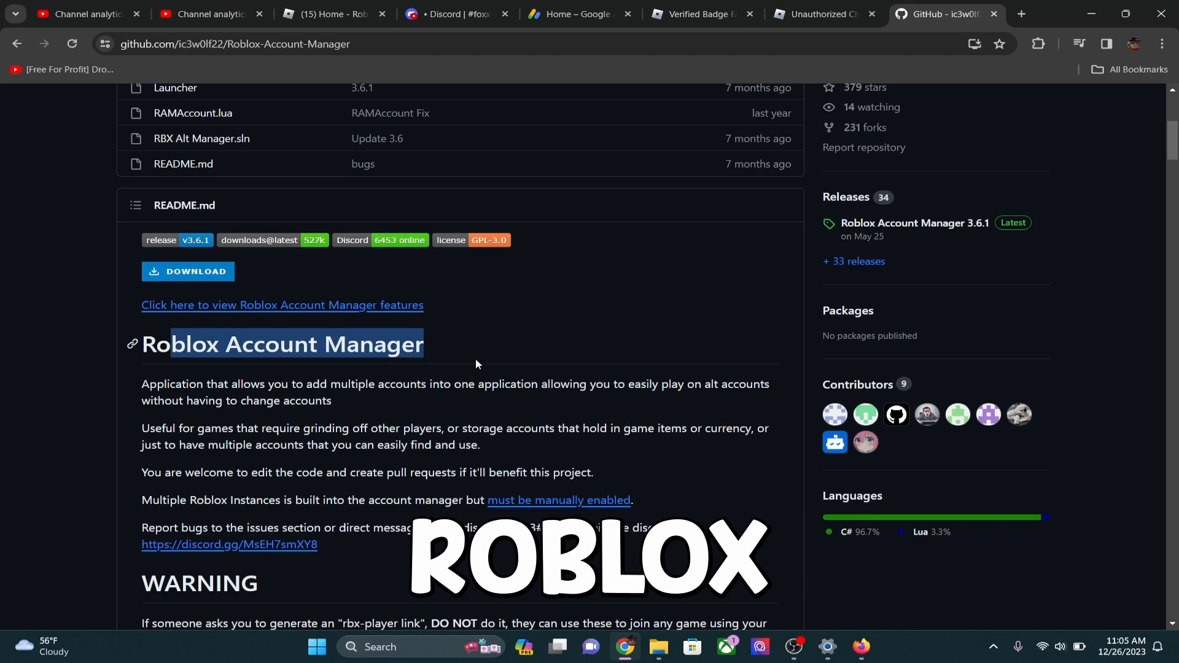
Step: Download the latest Roblox Account Manager release zip and show it in the Downloads folder
{"action": "scroll", "scroll_direction": "up", "scroll_amount": 3}
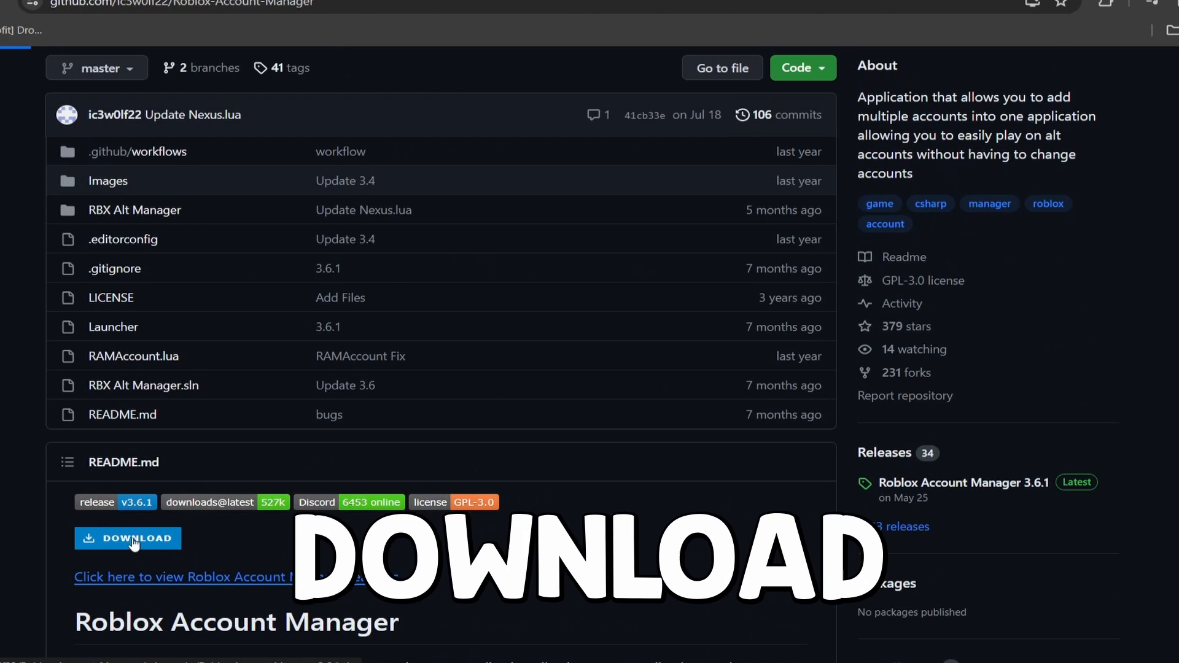
{"action": "left_click", "coordinate": [127, 538]}
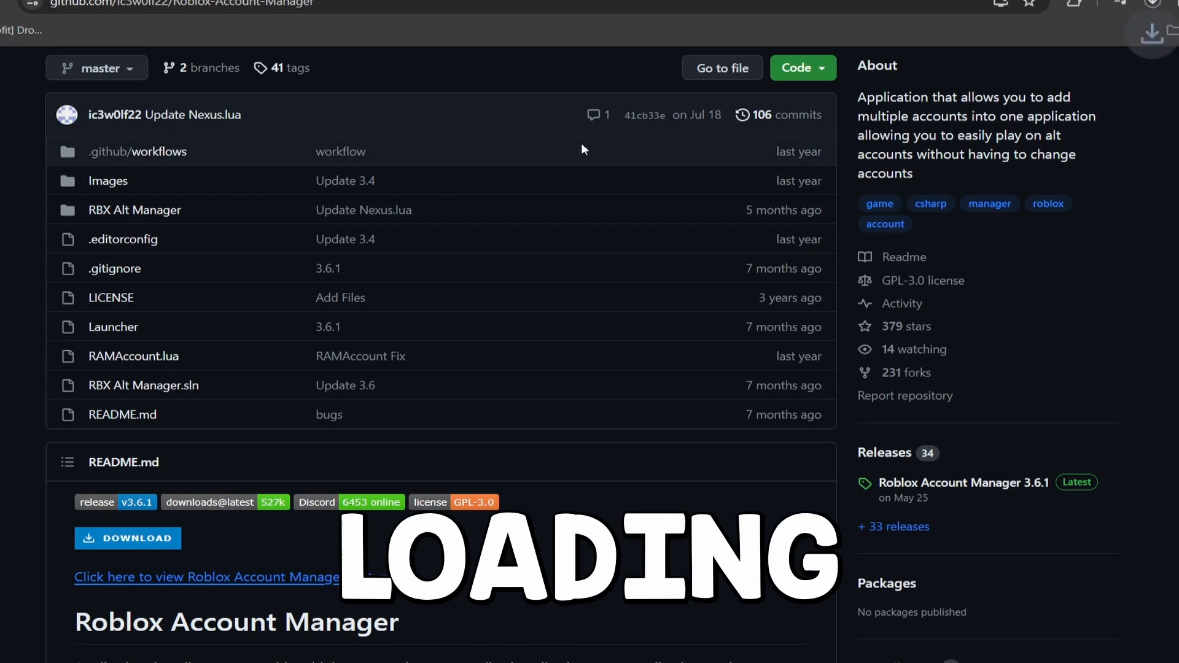
{"action": "left_click", "coordinate": [1151, 7]}
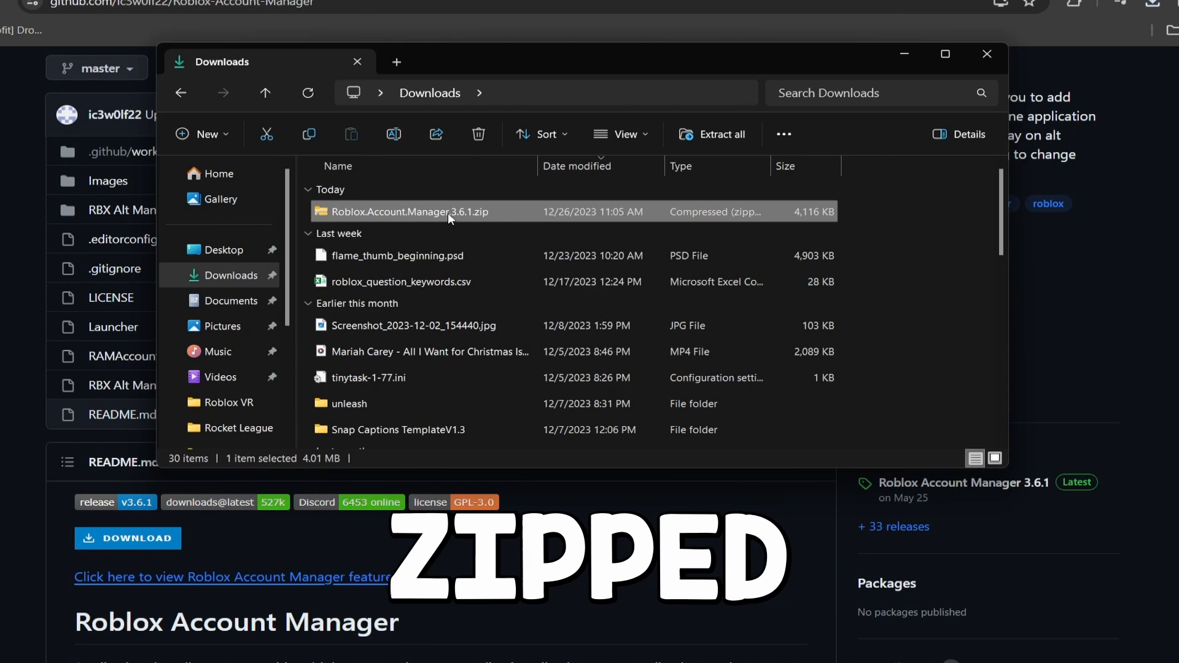
Step: Extract the Roblox Account Manager 3.6.1 zip into the suggested Downloads folder, replacing existing files
{"action": "right_click", "coordinate": [410, 211]}
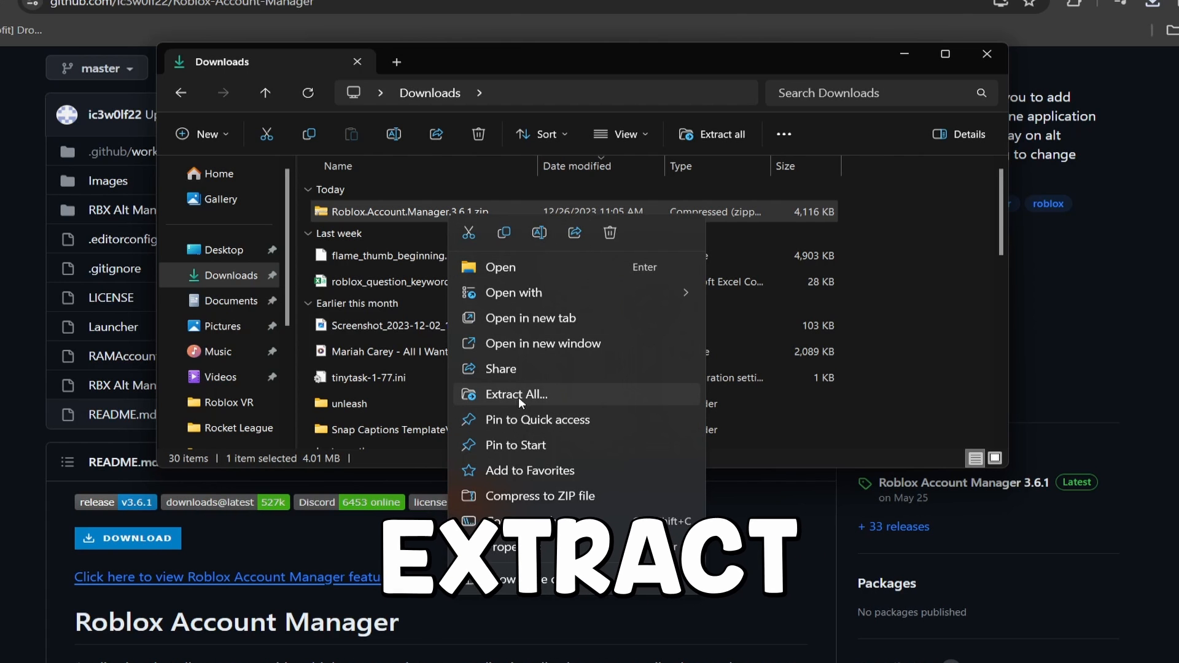
{"action": "left_click", "coordinate": [517, 394]}
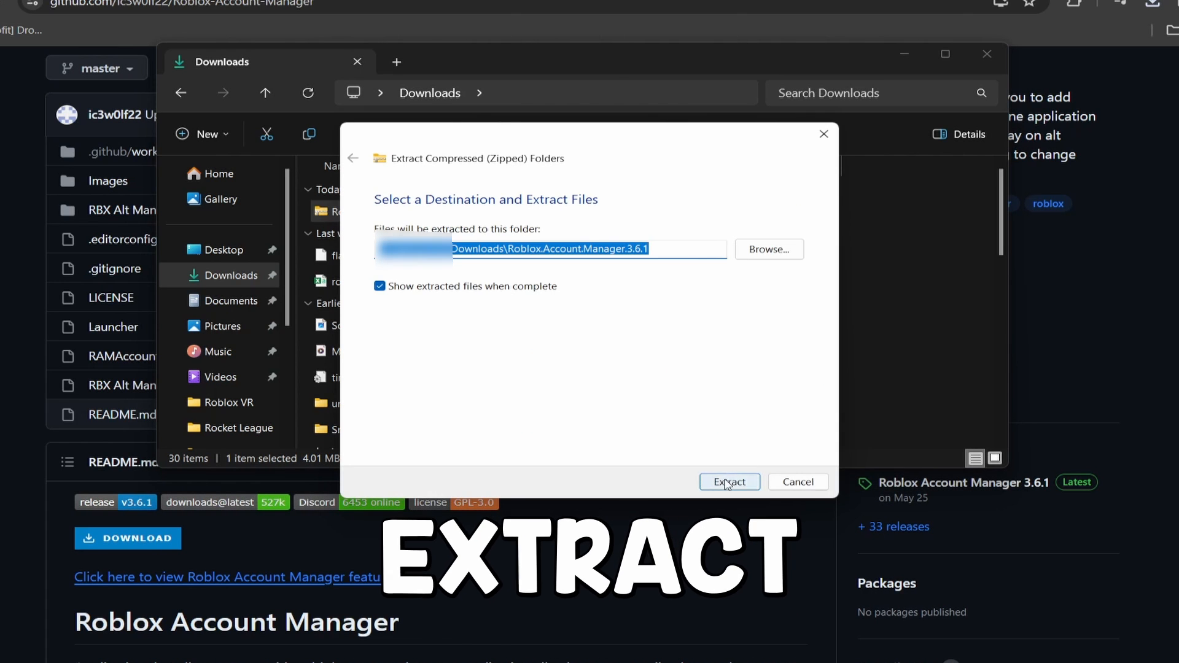
{"action": "left_click", "coordinate": [728, 481]}
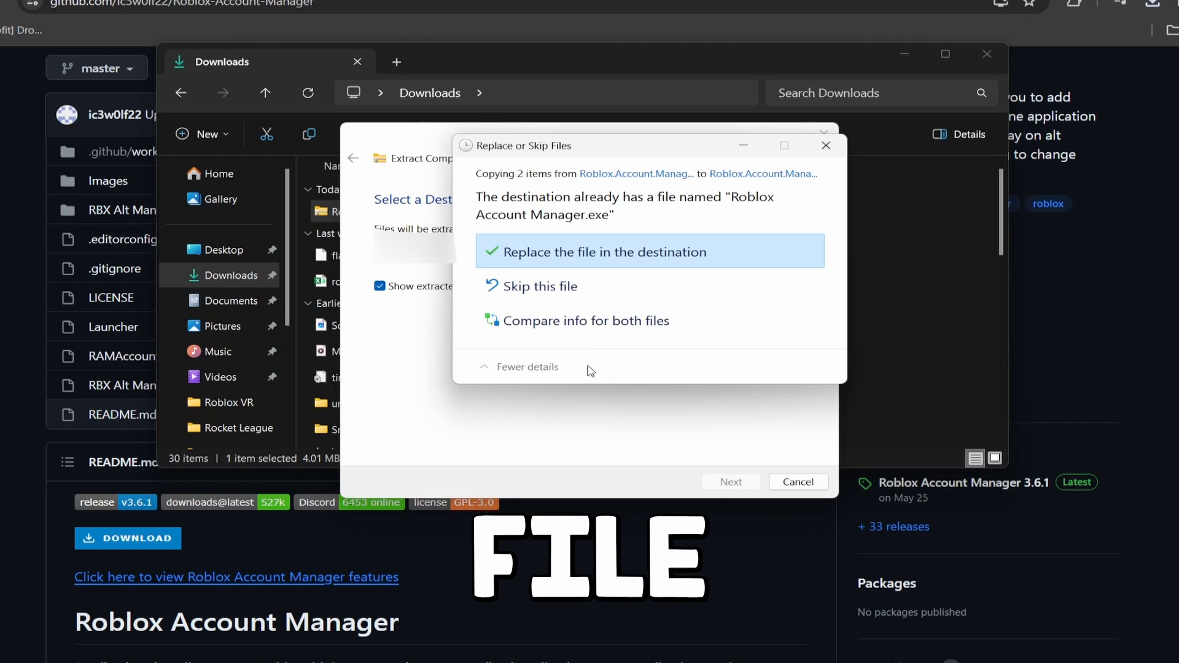
{"action": "mouse_move", "coordinate": [755, 264]}
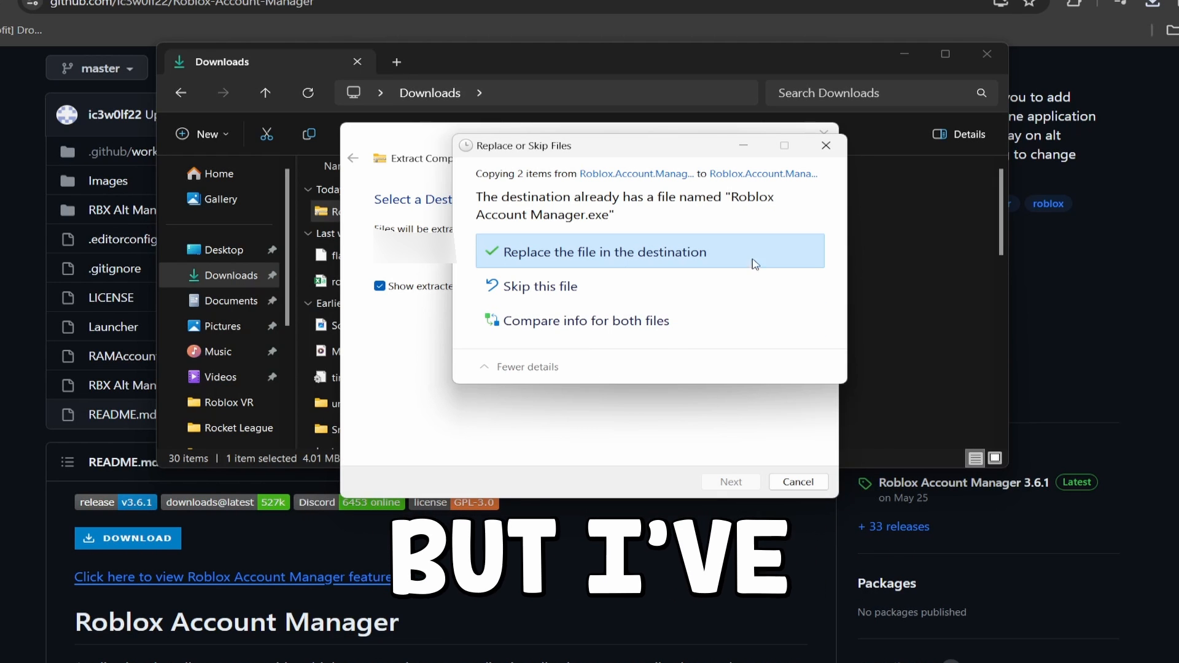
{"action": "left_click", "coordinate": [605, 251]}
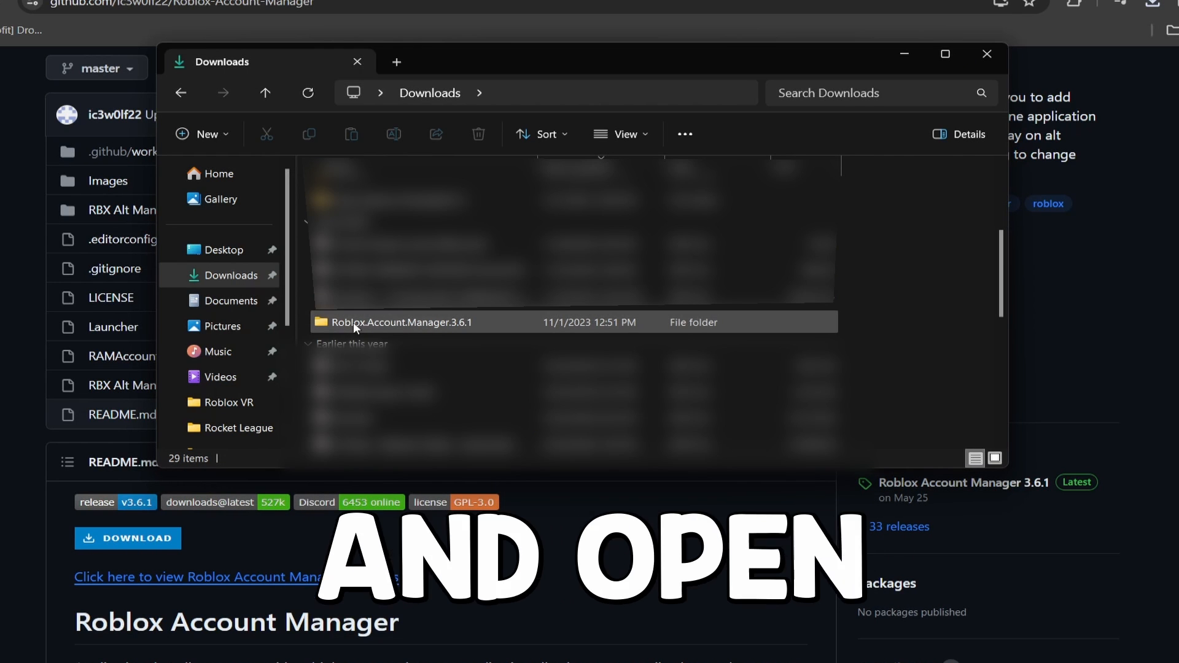
Step: Launch Roblox Account Manager.exe from the extracted Roblox.Account.Manager.3.6.1 folder
{"action": "double_click", "coordinate": [394, 322]}
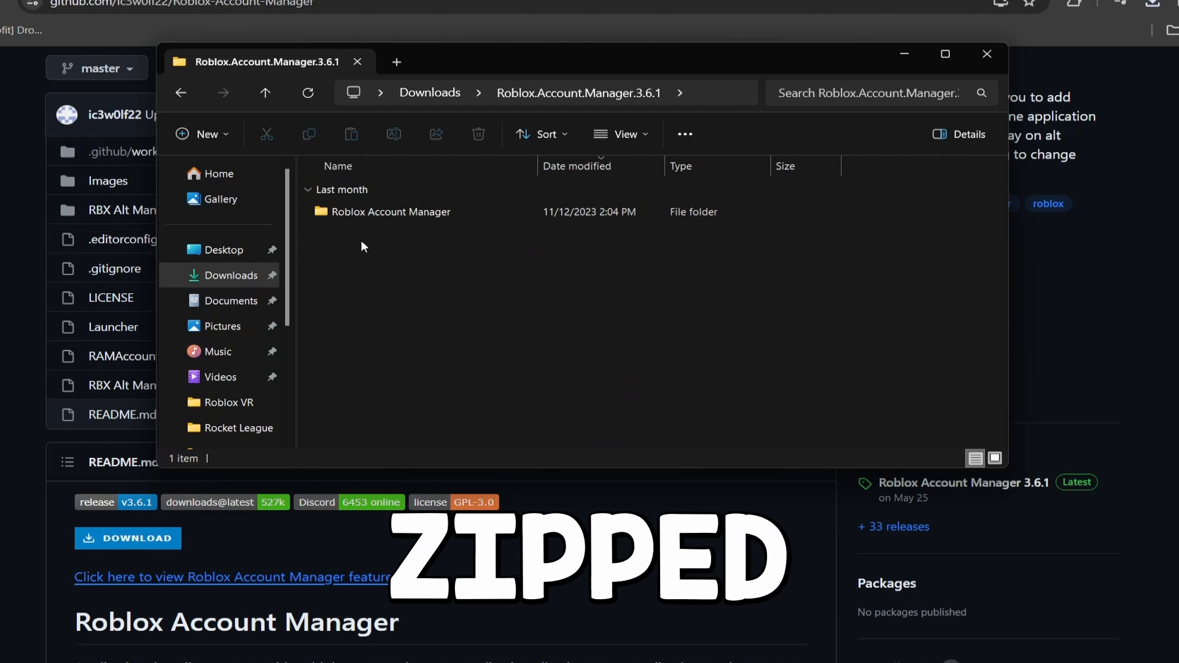
{"action": "double_click", "coordinate": [390, 211]}
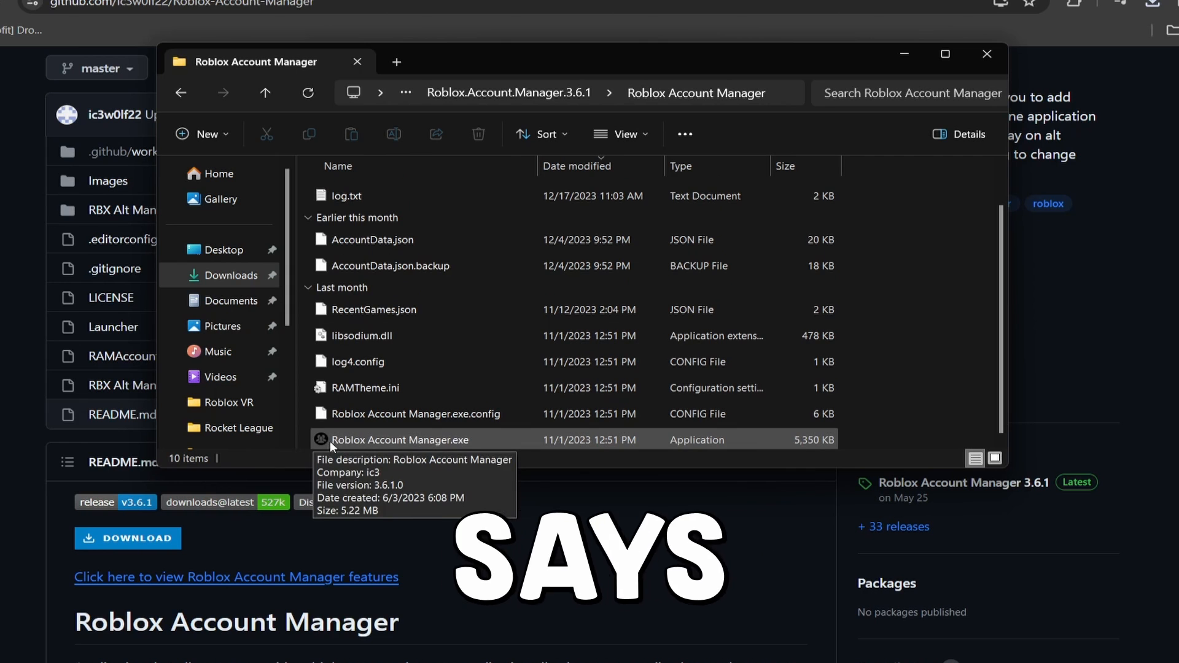
{"action": "left_click", "coordinate": [398, 440]}
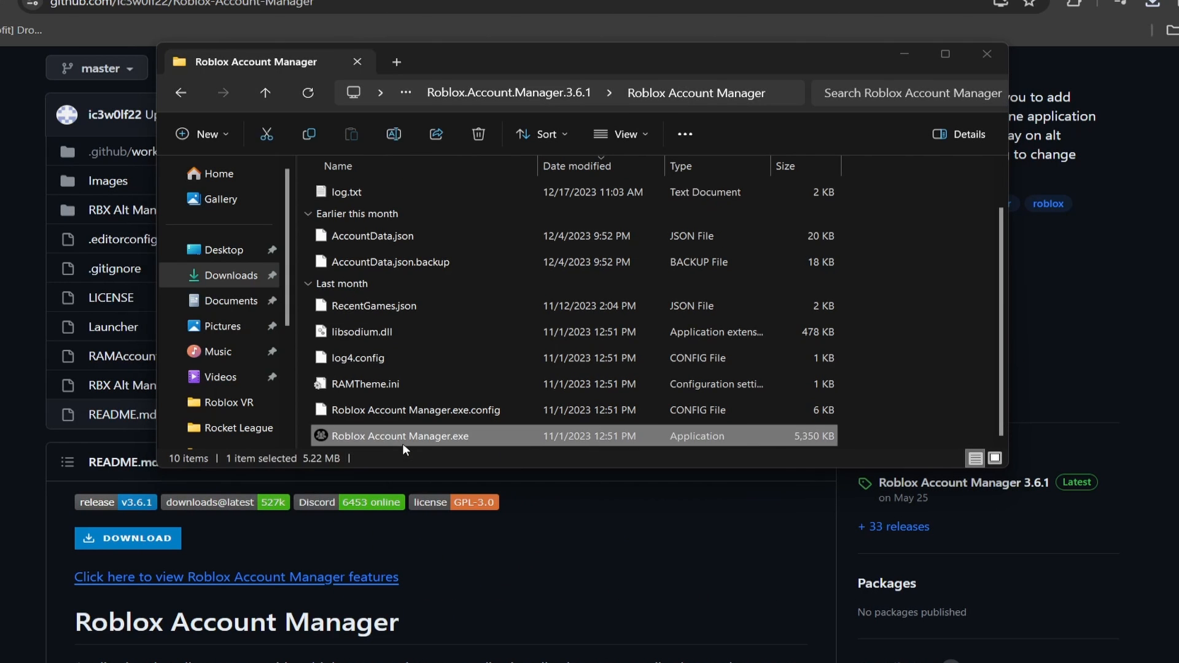
{"action": "double_click", "coordinate": [401, 436]}
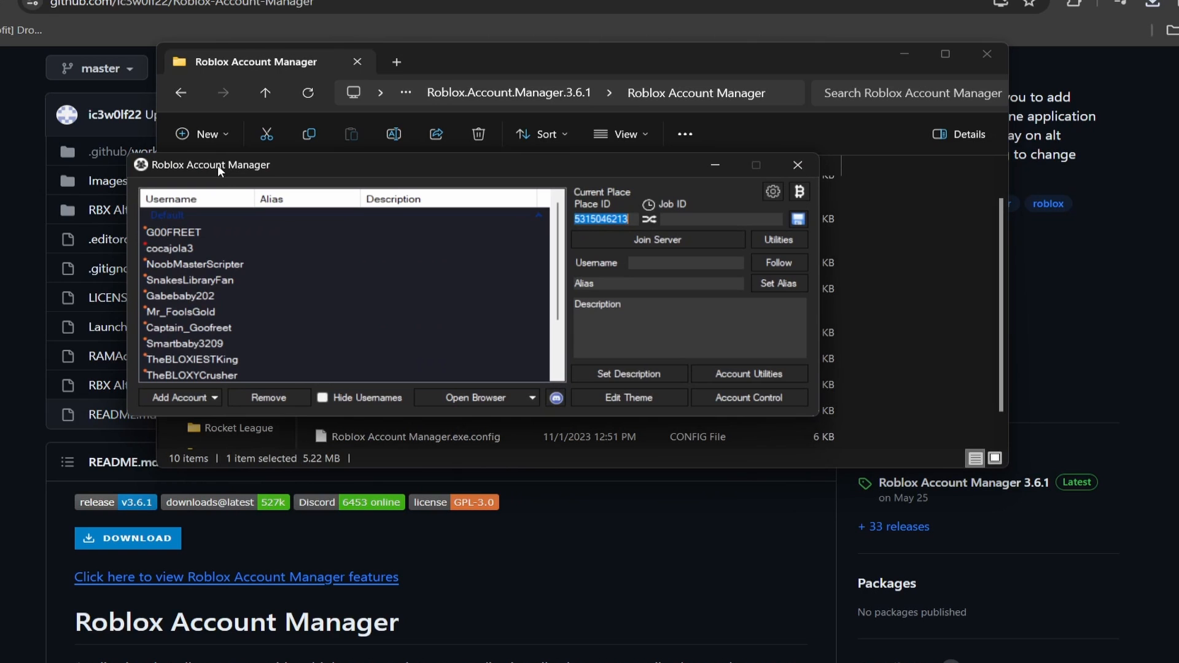
{"action": "mouse_move", "coordinate": [263, 300]}
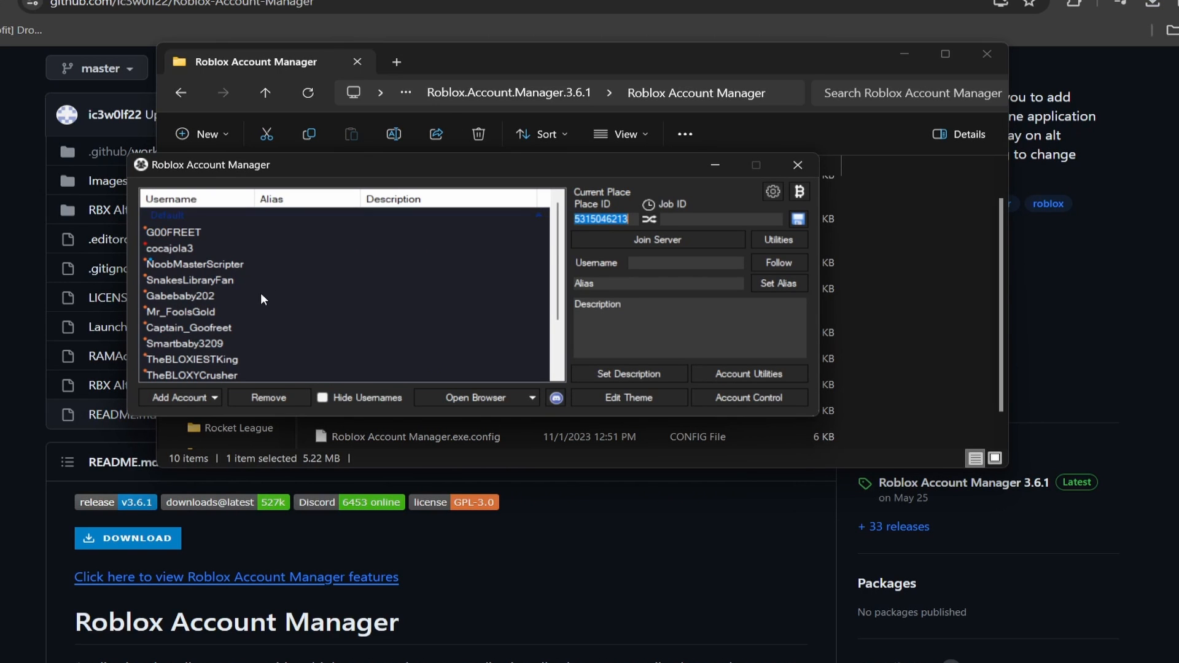
{"action": "left_click", "coordinate": [190, 255]}
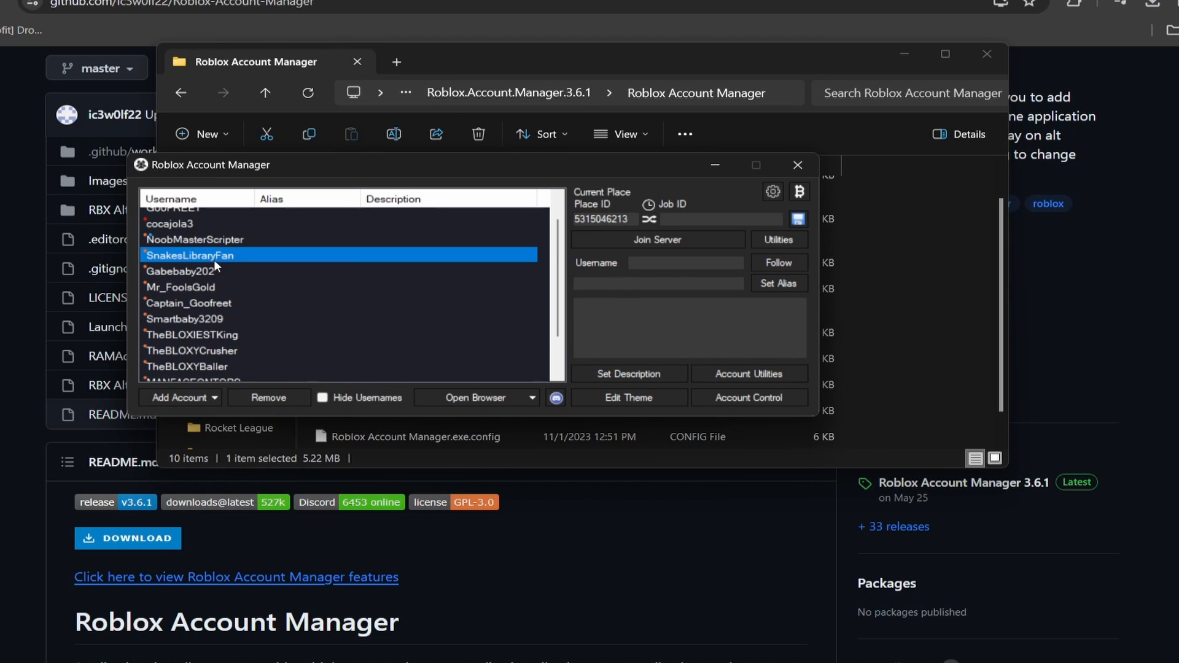
{"action": "left_click", "coordinate": [226, 334]}
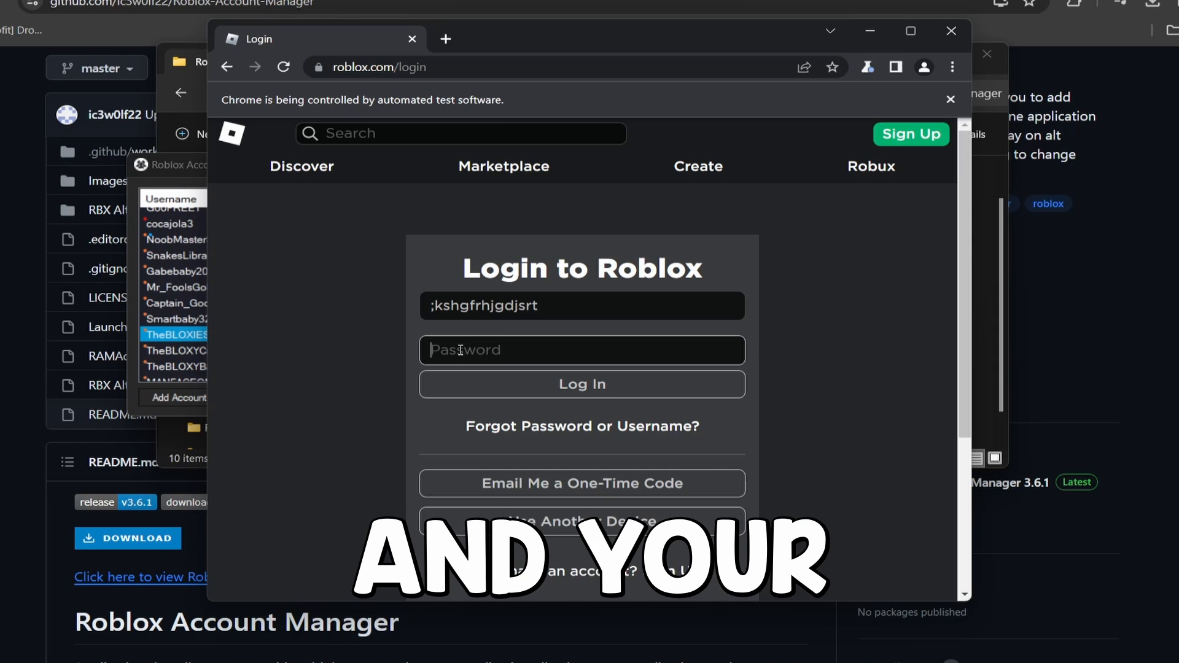
{"action": "type", "text": "password"}
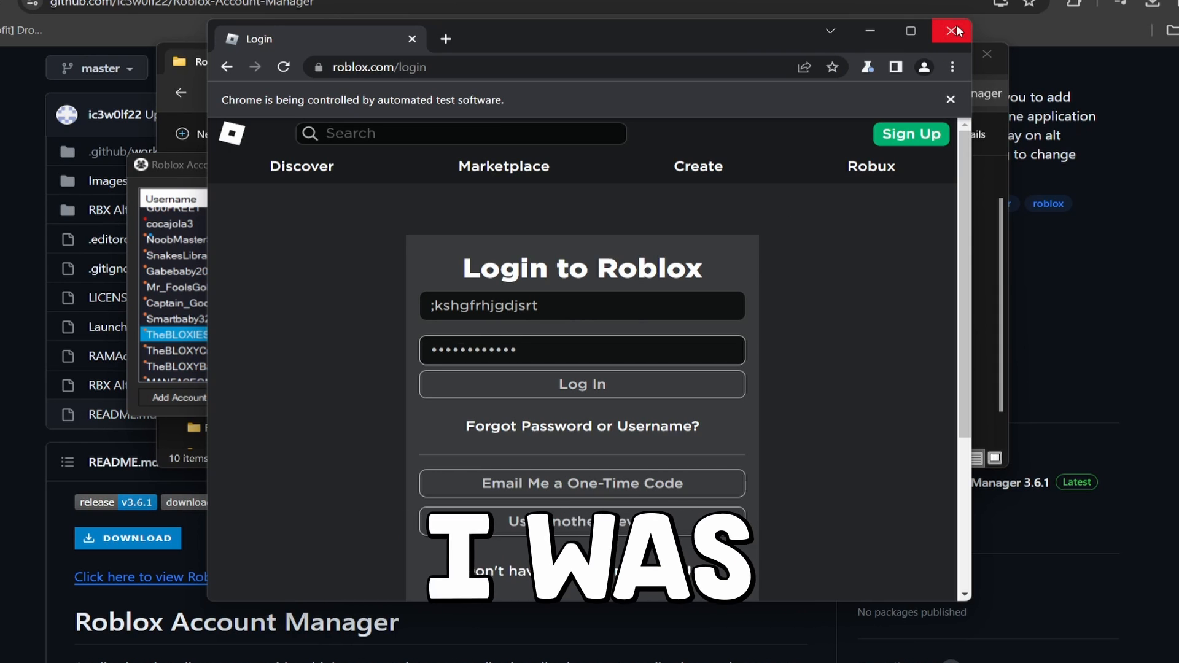
{"action": "mouse_move", "coordinate": [952, 30]}
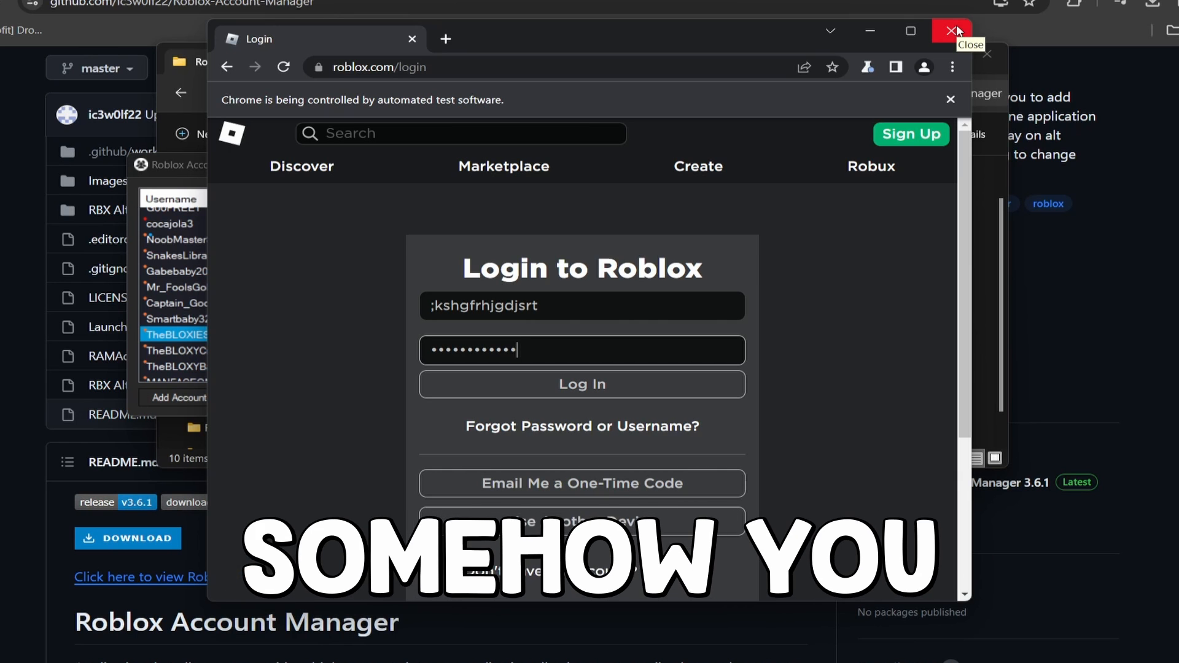
{"action": "mouse_move", "coordinate": [283, 160]}
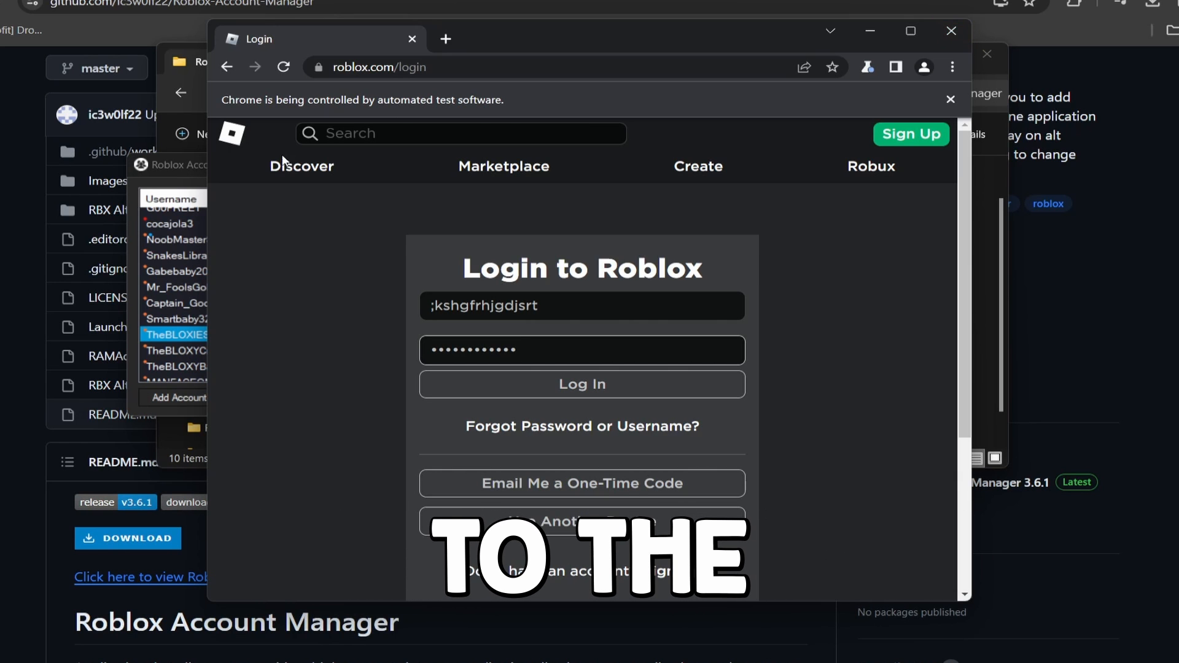
{"action": "left_click", "coordinate": [950, 31]}
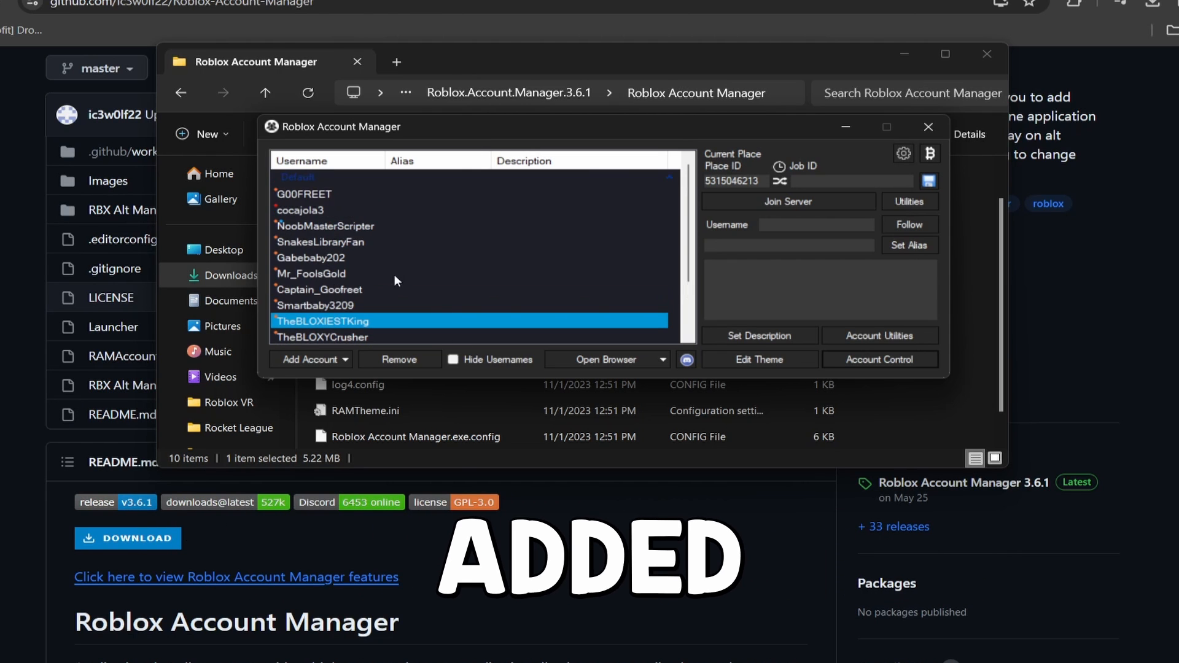
Step: Select the G00FREET account in the account list
{"action": "left_click", "coordinate": [303, 194]}
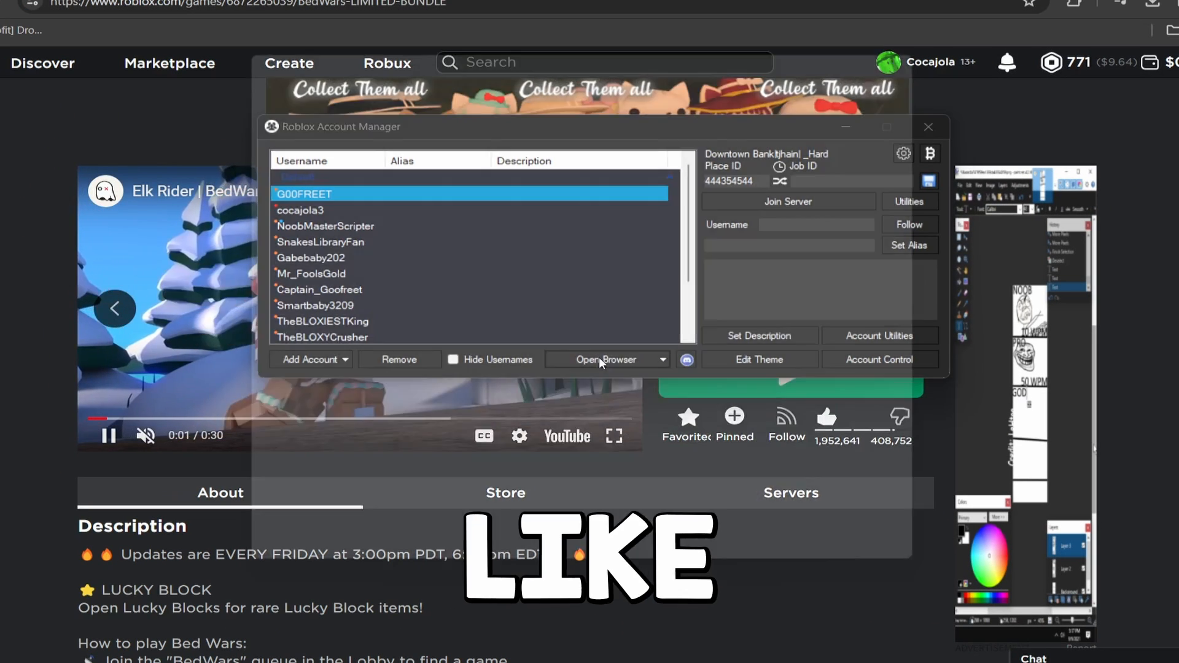
{"action": "left_click", "coordinate": [602, 360]}
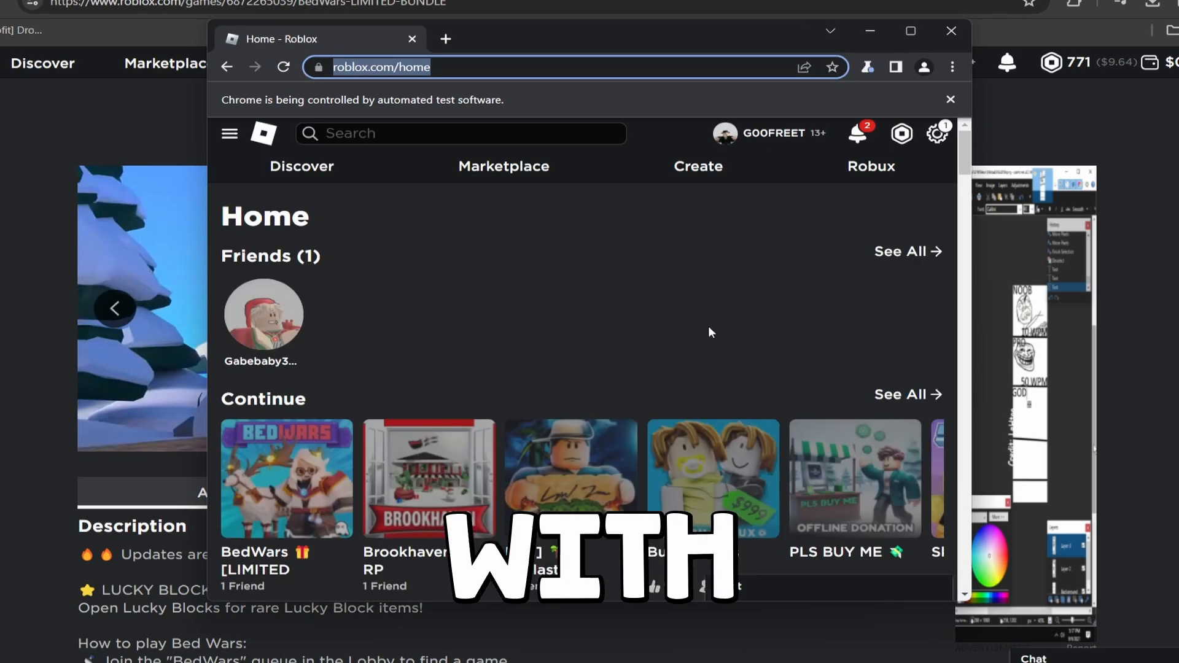
{"action": "scroll", "scroll_direction": "down", "scroll_amount": 3}
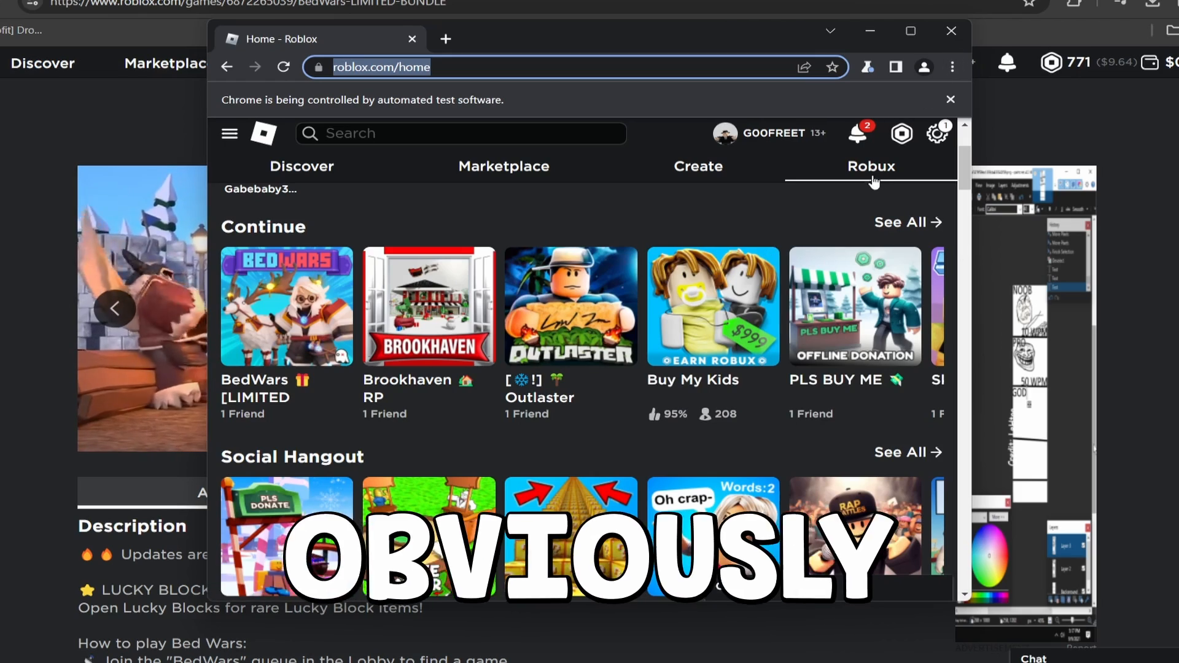
{"action": "scroll", "scroll_direction": "down", "scroll_amount": 3}
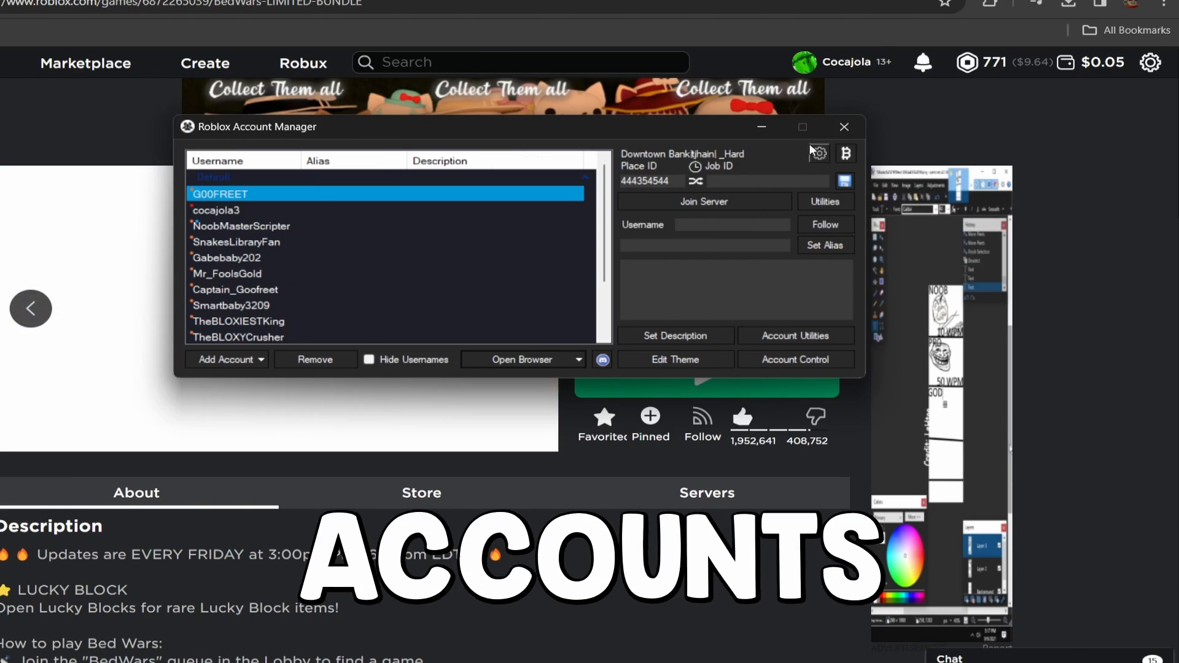
{"action": "left_click", "coordinate": [818, 153]}
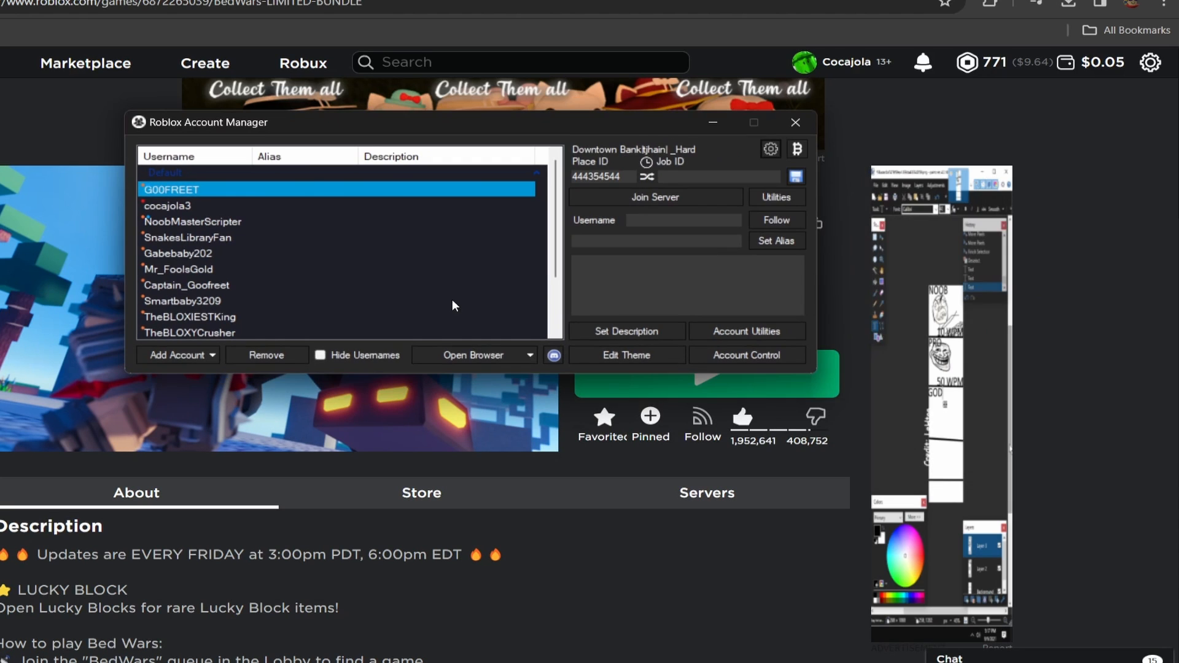
{"action": "mouse_move", "coordinate": [471, 358]}
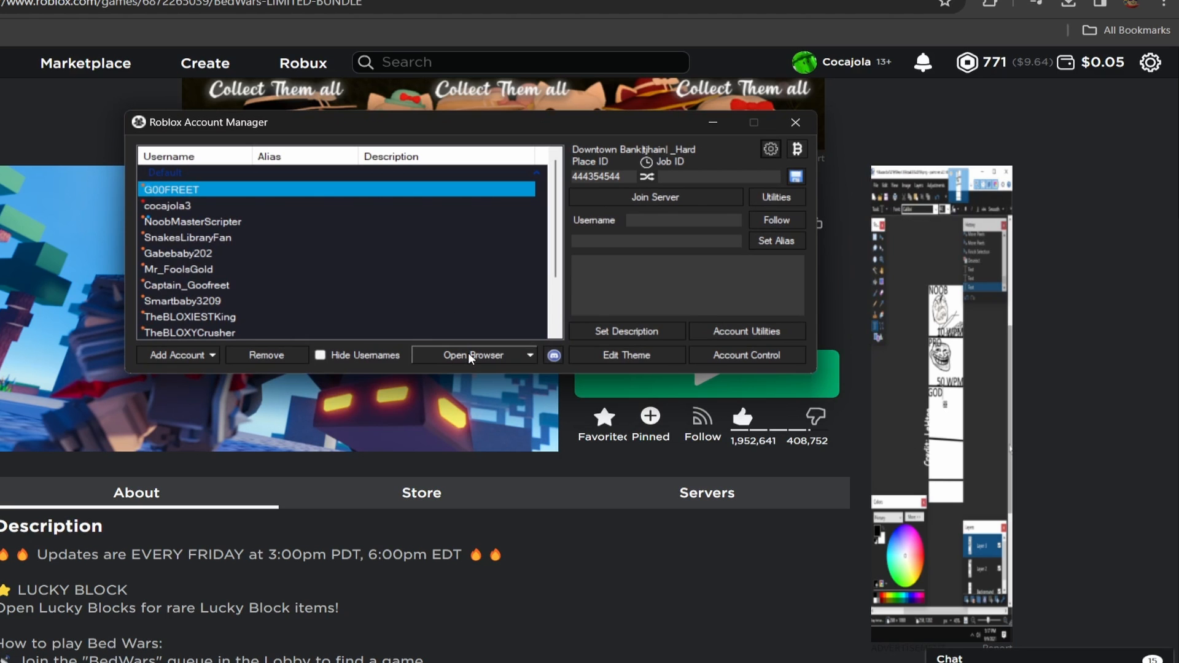
{"action": "left_click", "coordinate": [471, 355]}
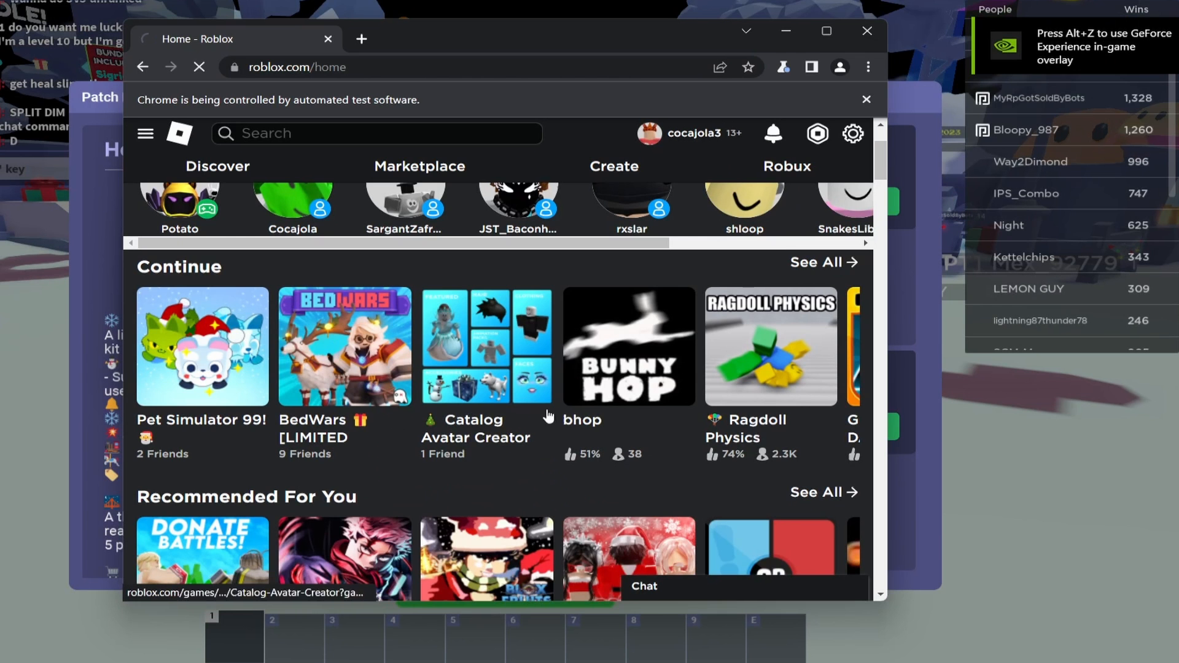
Step: Join BedWars as cocajola3 from the browser and dismiss the Patch Notes
{"action": "left_click", "coordinate": [343, 346]}
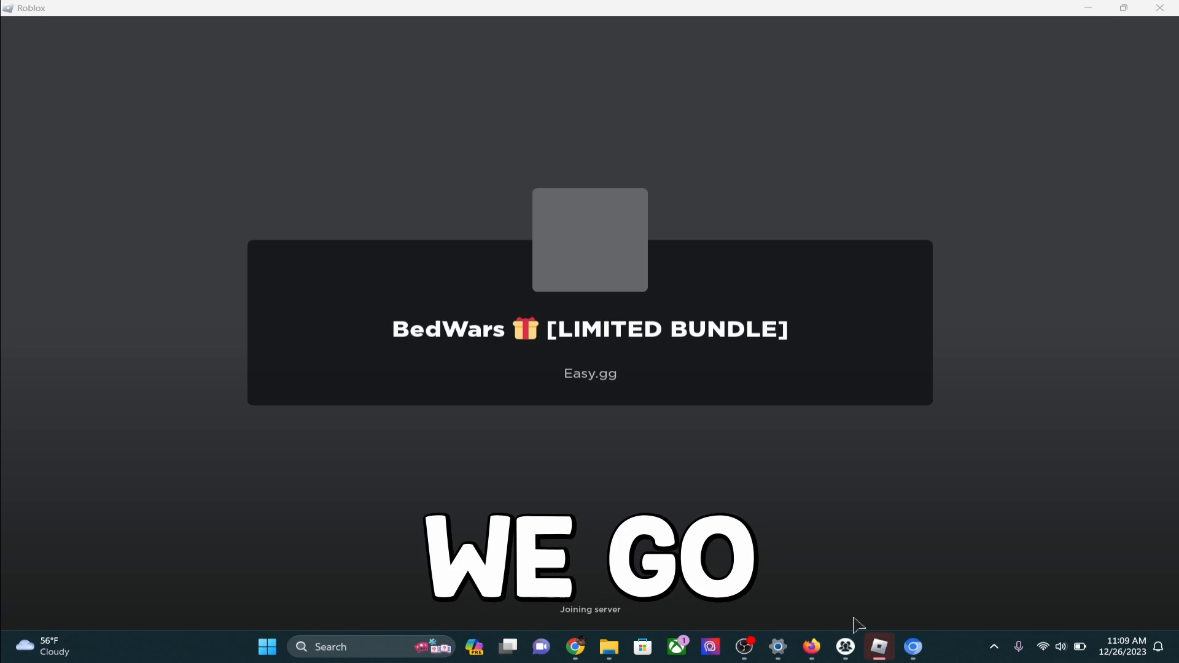
{"action": "mouse_move", "coordinate": [878, 647]}
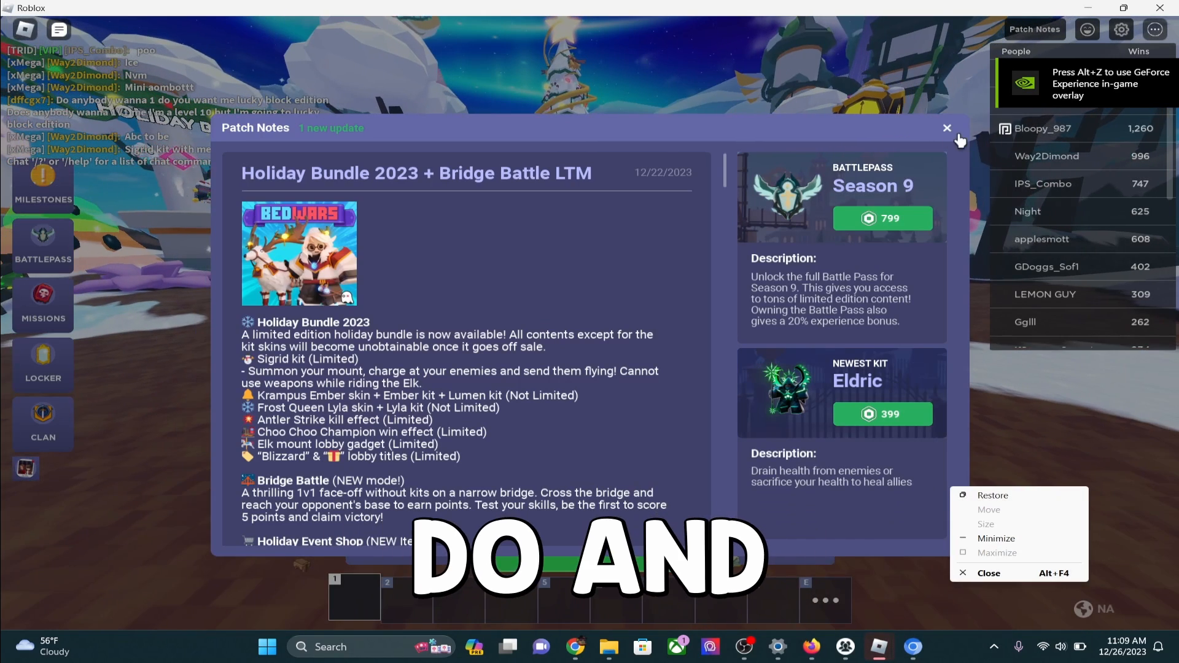
{"action": "left_click", "coordinate": [946, 128]}
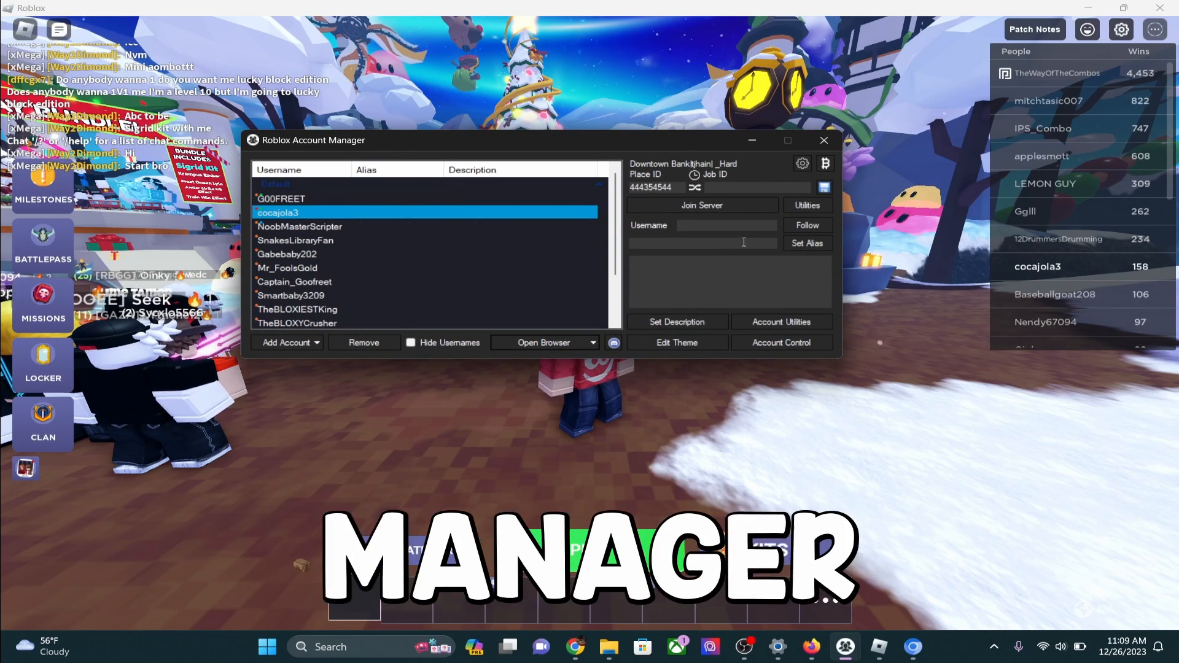
Step: Bring the BedWars game window in front of the account manager
{"action": "left_click", "coordinate": [823, 140]}
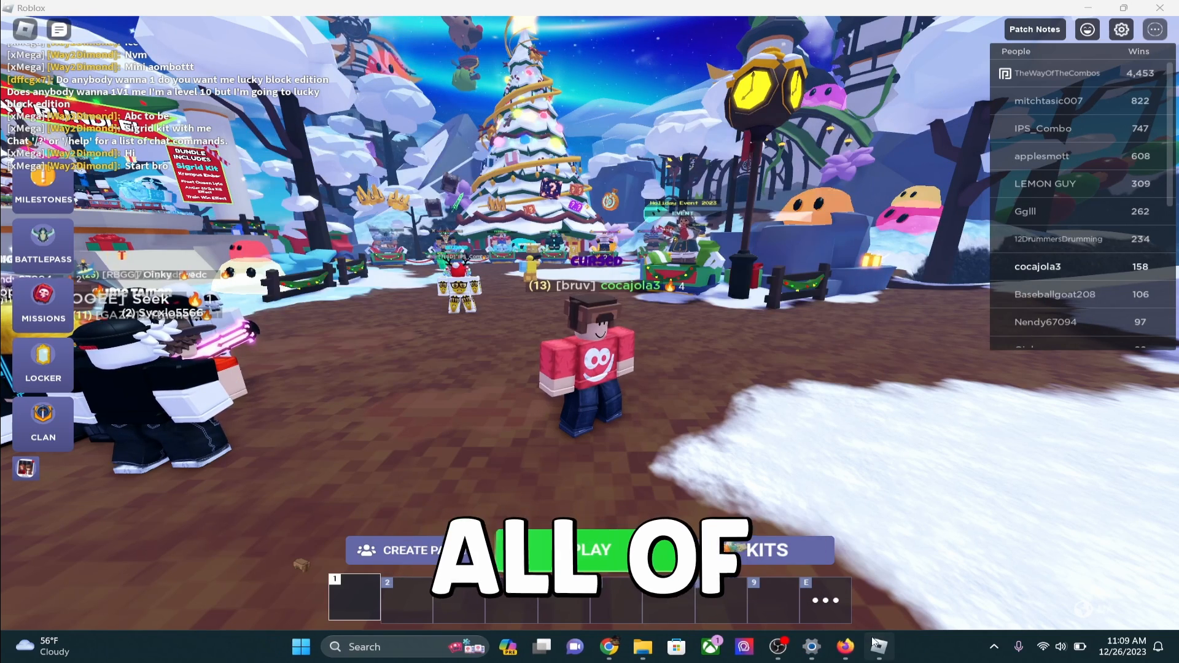